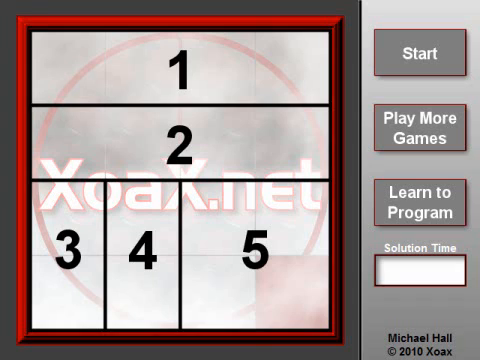
# Step: Shuffle the logo into a scrambled 4x4 grid with Start and slide the first tile into the empty space
pyautogui.click(418, 52)
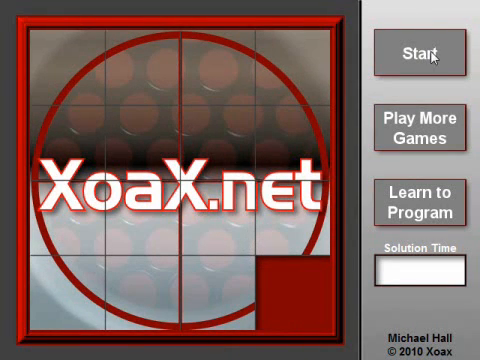
pyautogui.click(420, 52)
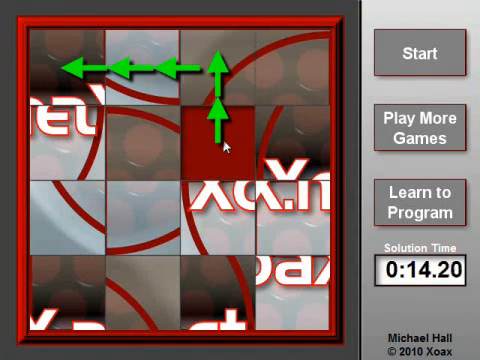
pyautogui.click(216, 140)
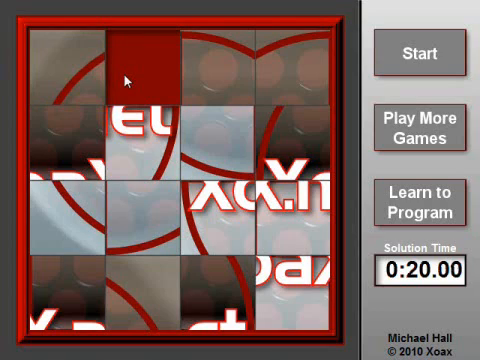
pyautogui.click(296, 72)
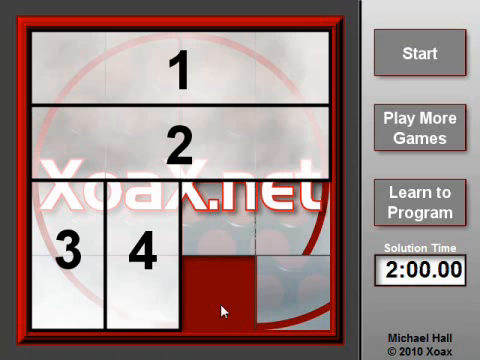
pyautogui.click(420, 52)
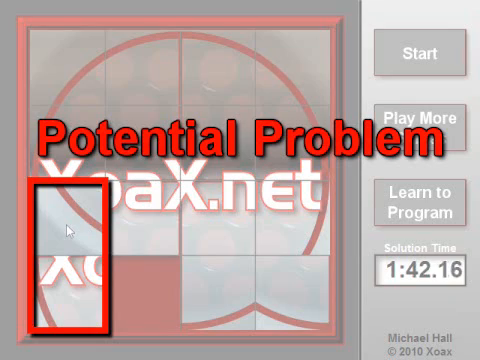